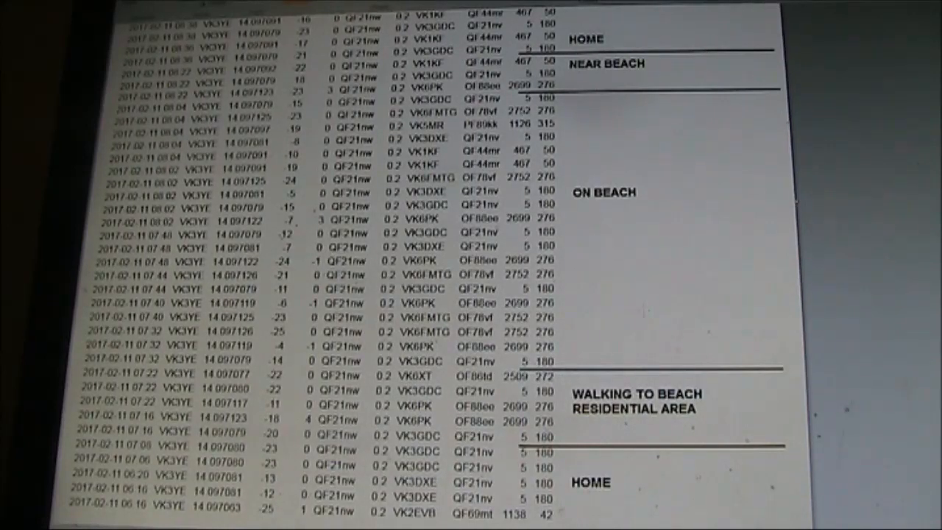
scroll(down, 3)
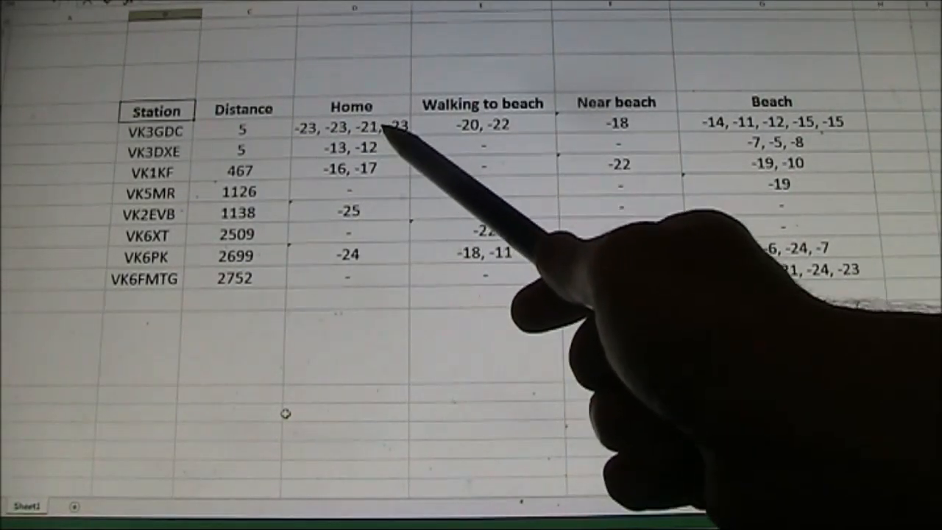
mouse_move(478, 133)
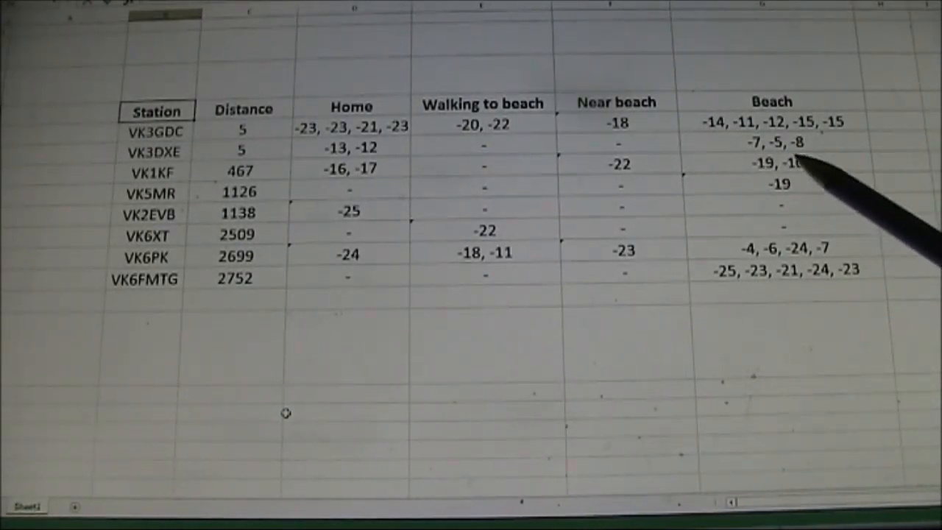
mouse_move(780, 176)
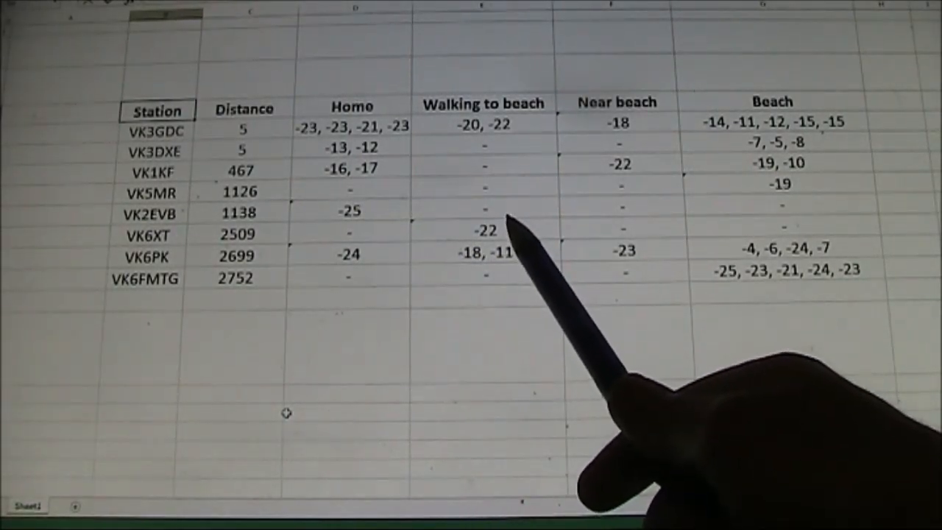
mouse_move(625, 294)
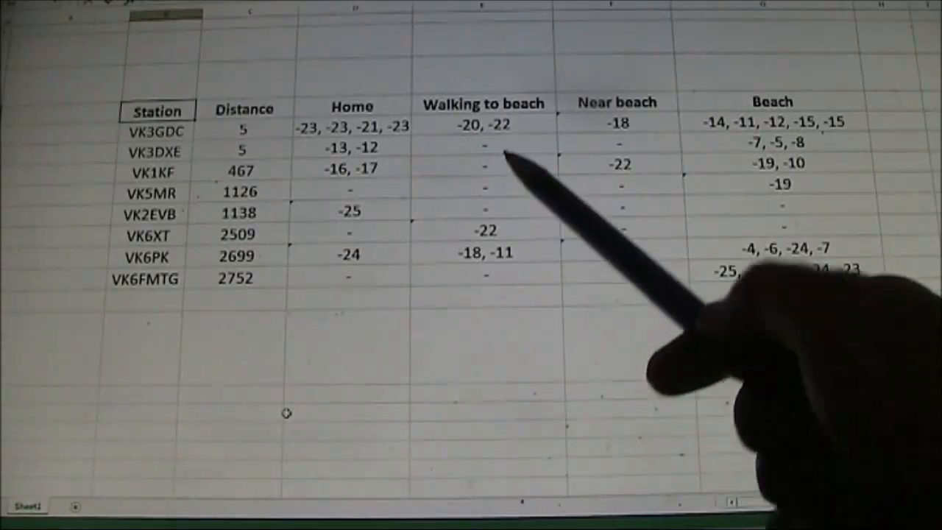